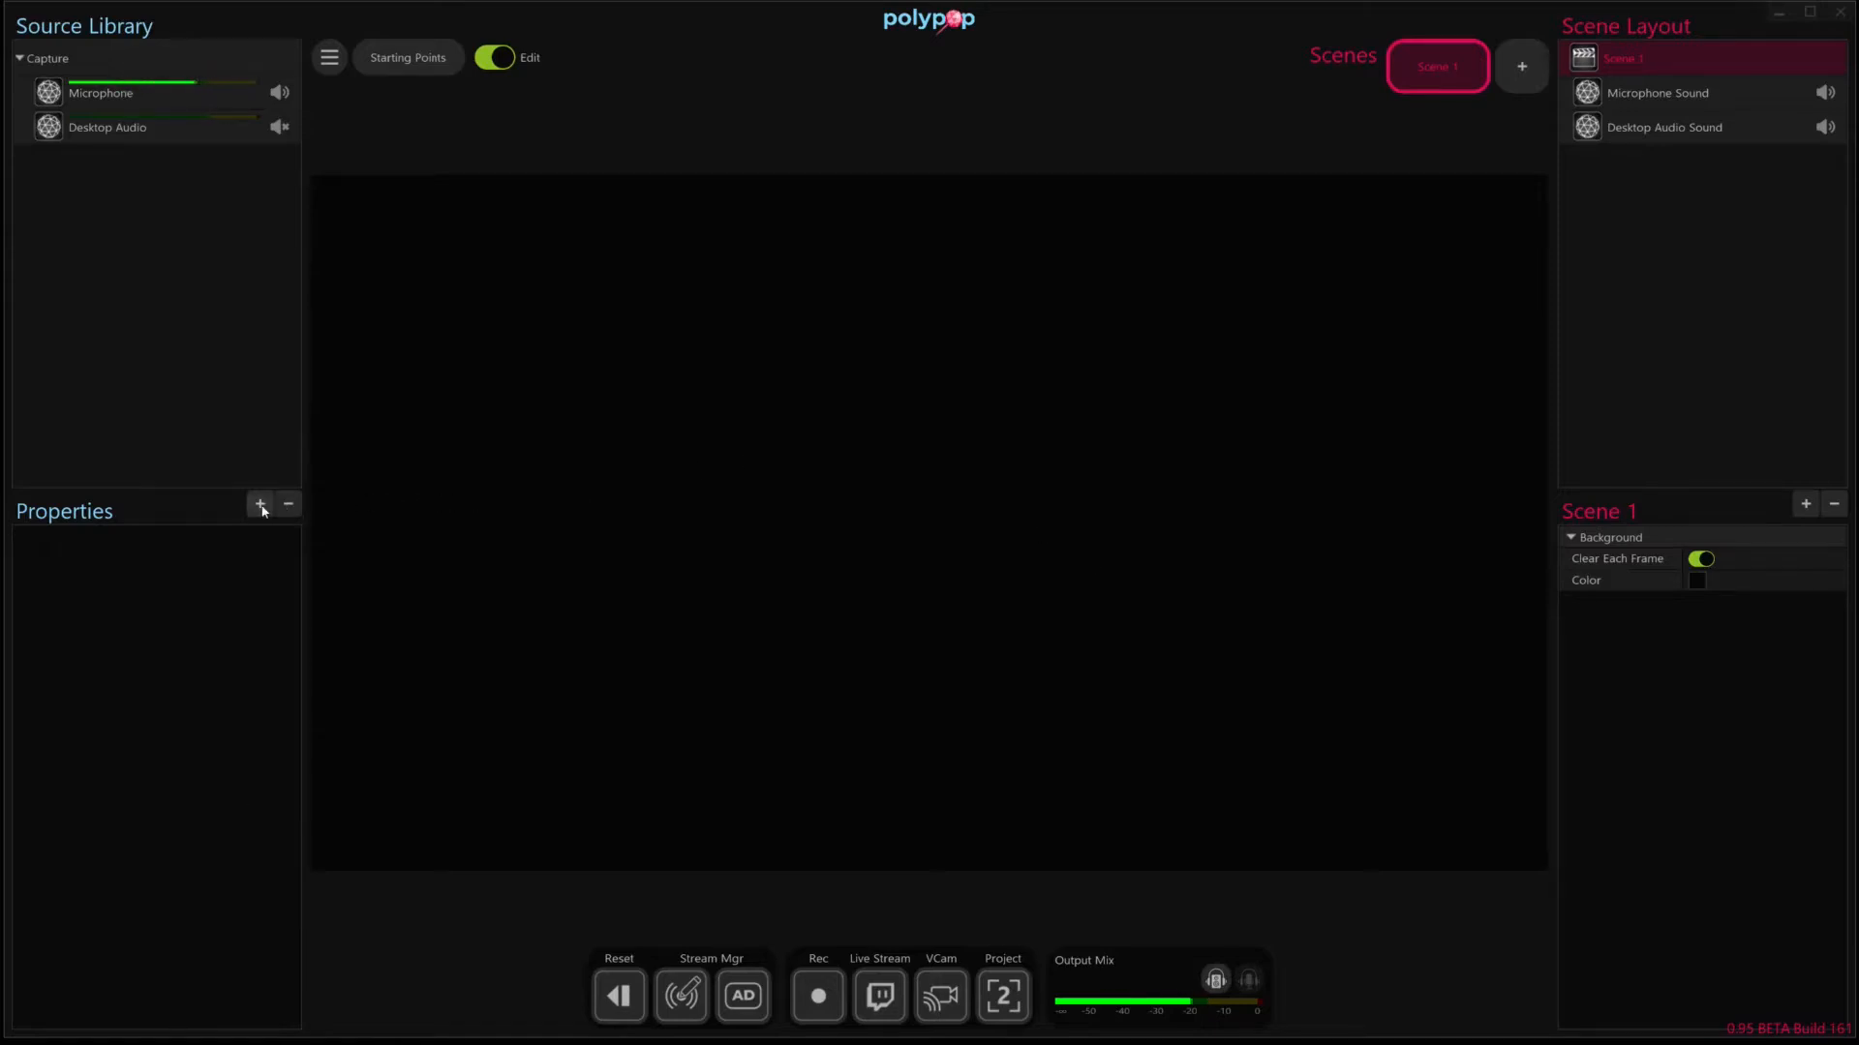
- Open the Source Library's add-source menu listing available source types
left_click(259, 504)
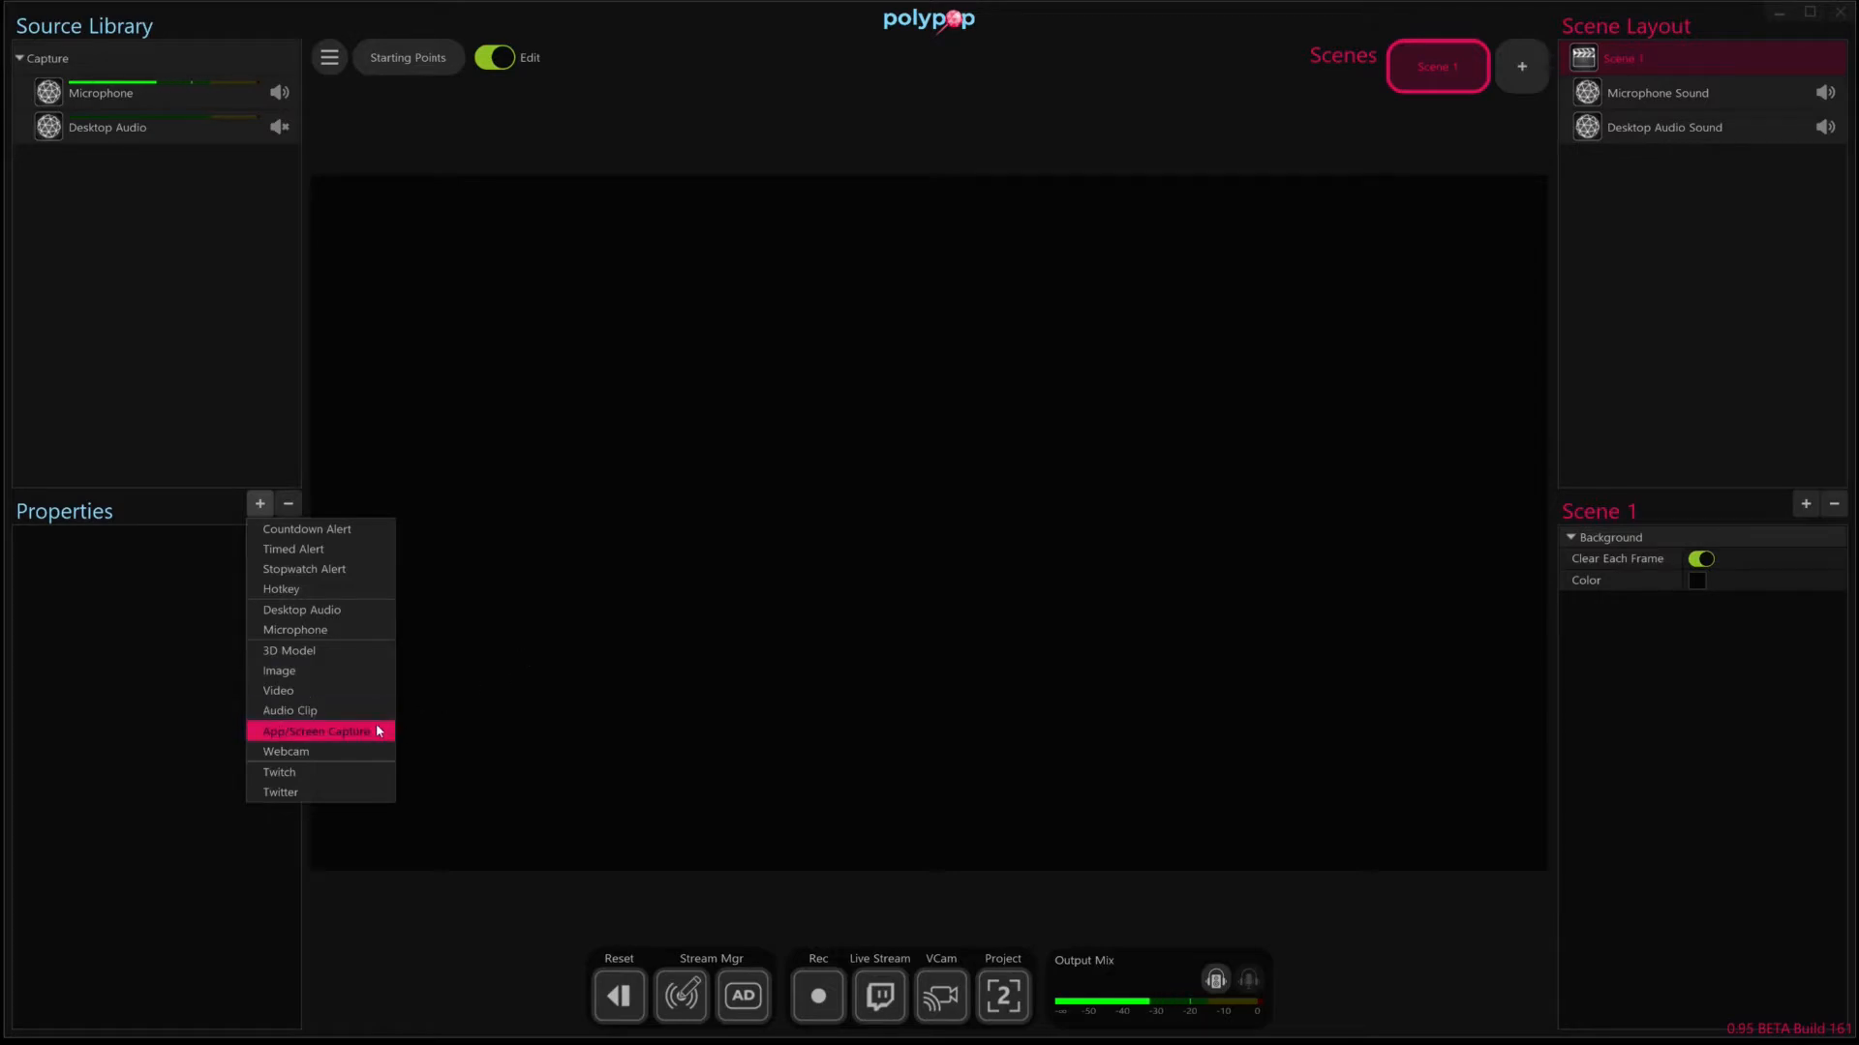
- Add an App/Screen Capture source of Screen 1 and open its add-on options
left_click(315, 731)
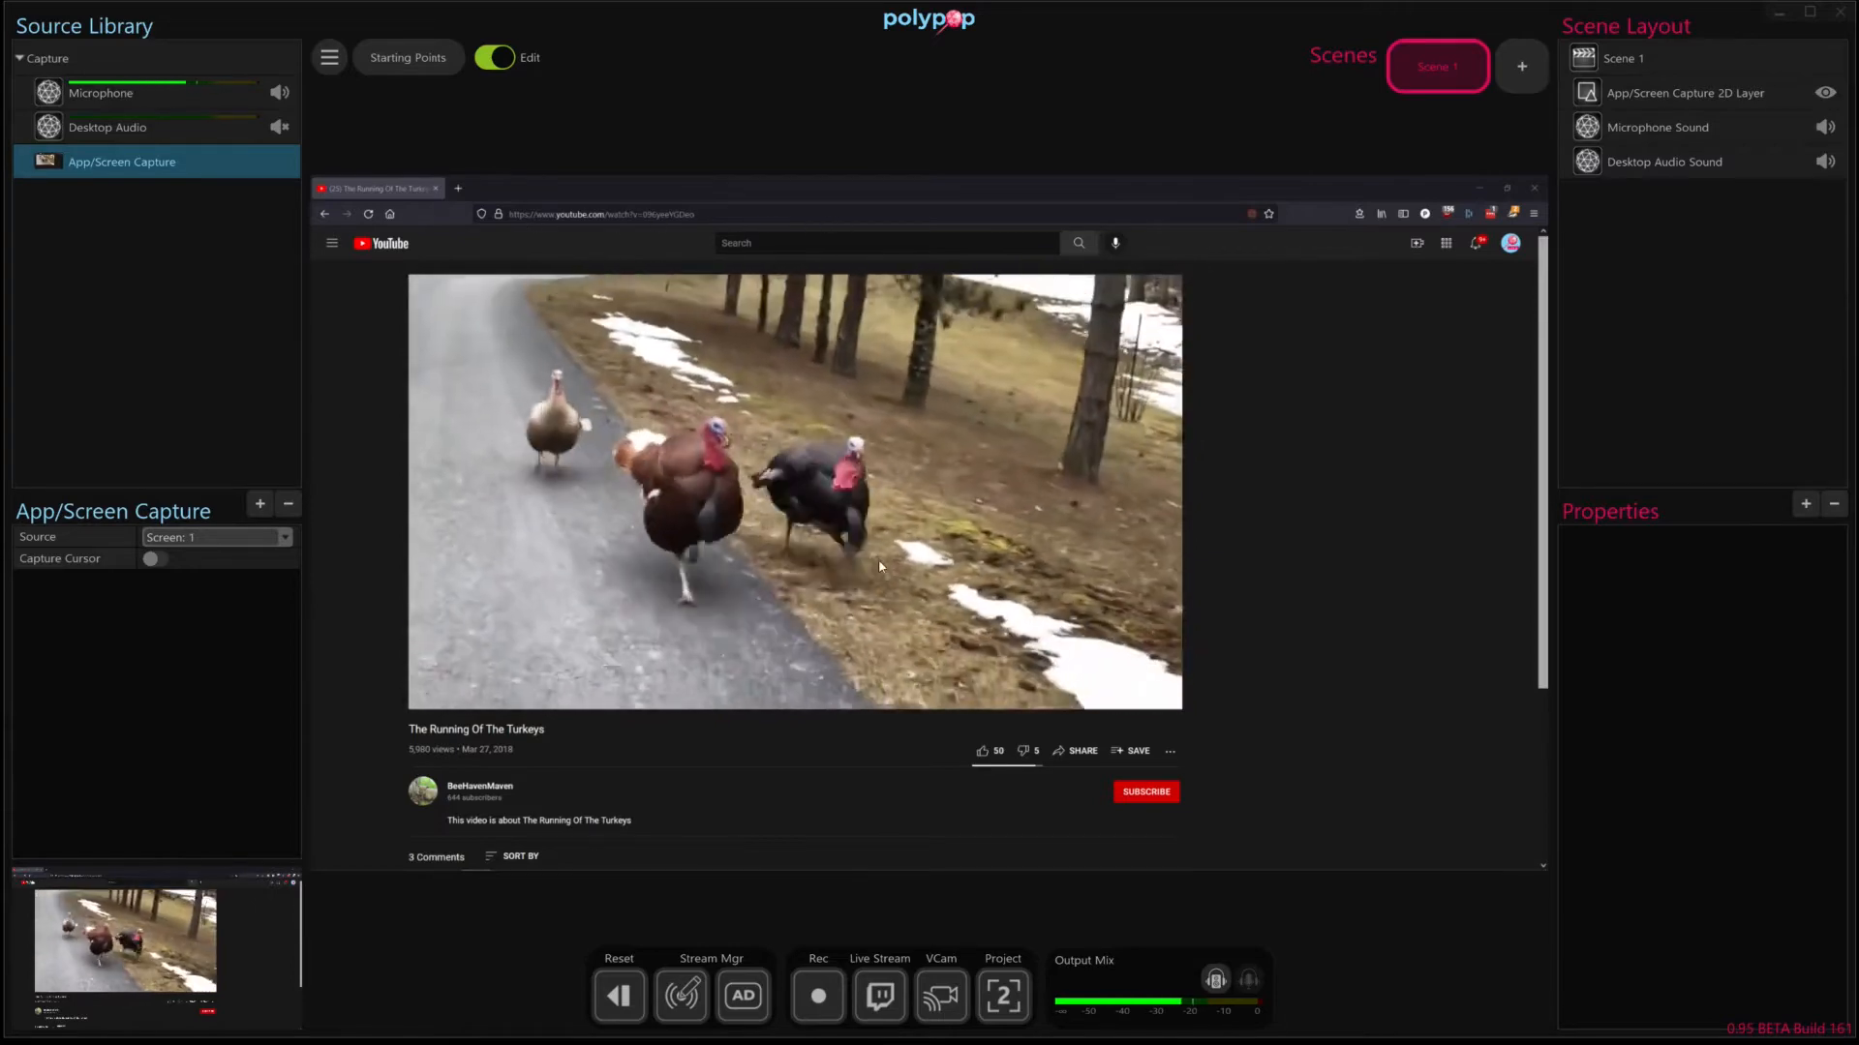
left_click(1683, 91)
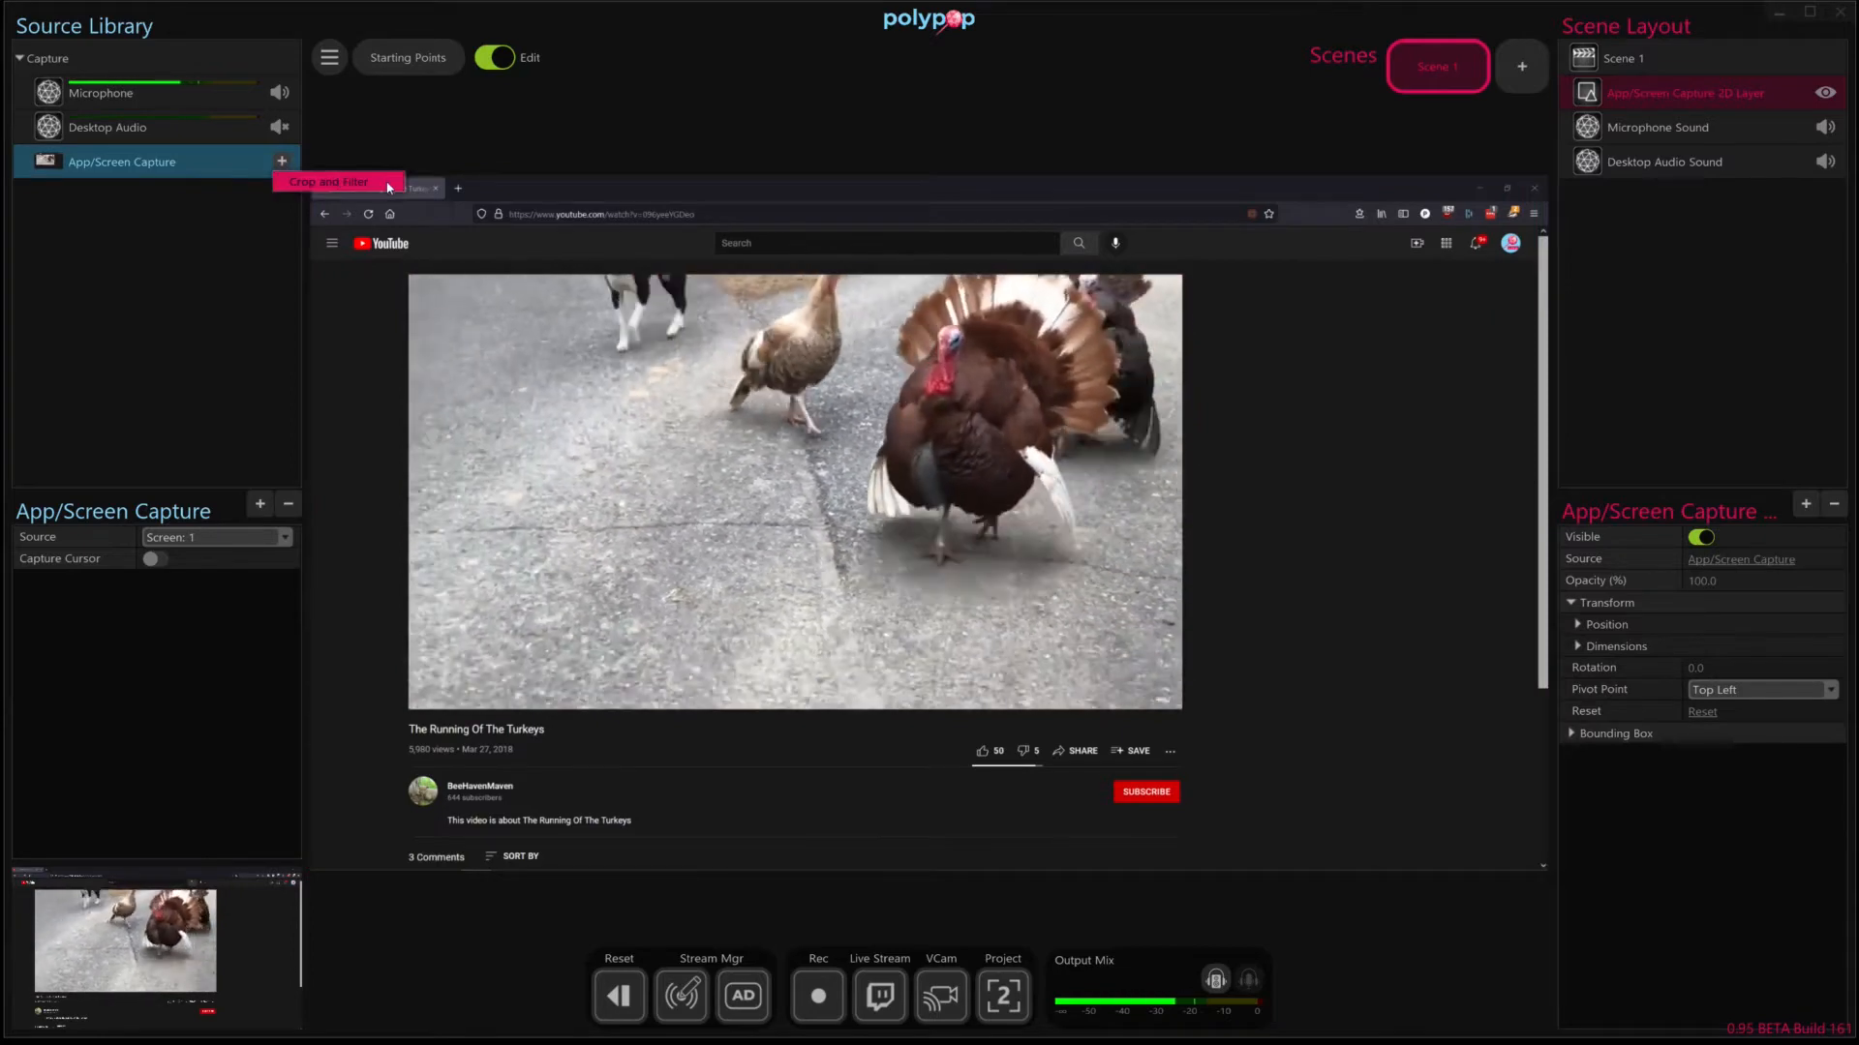
- Add a Crop and Filter cropping the capture to Left 202, Top 208, Right 761, Bottom 334
left_click(332, 181)
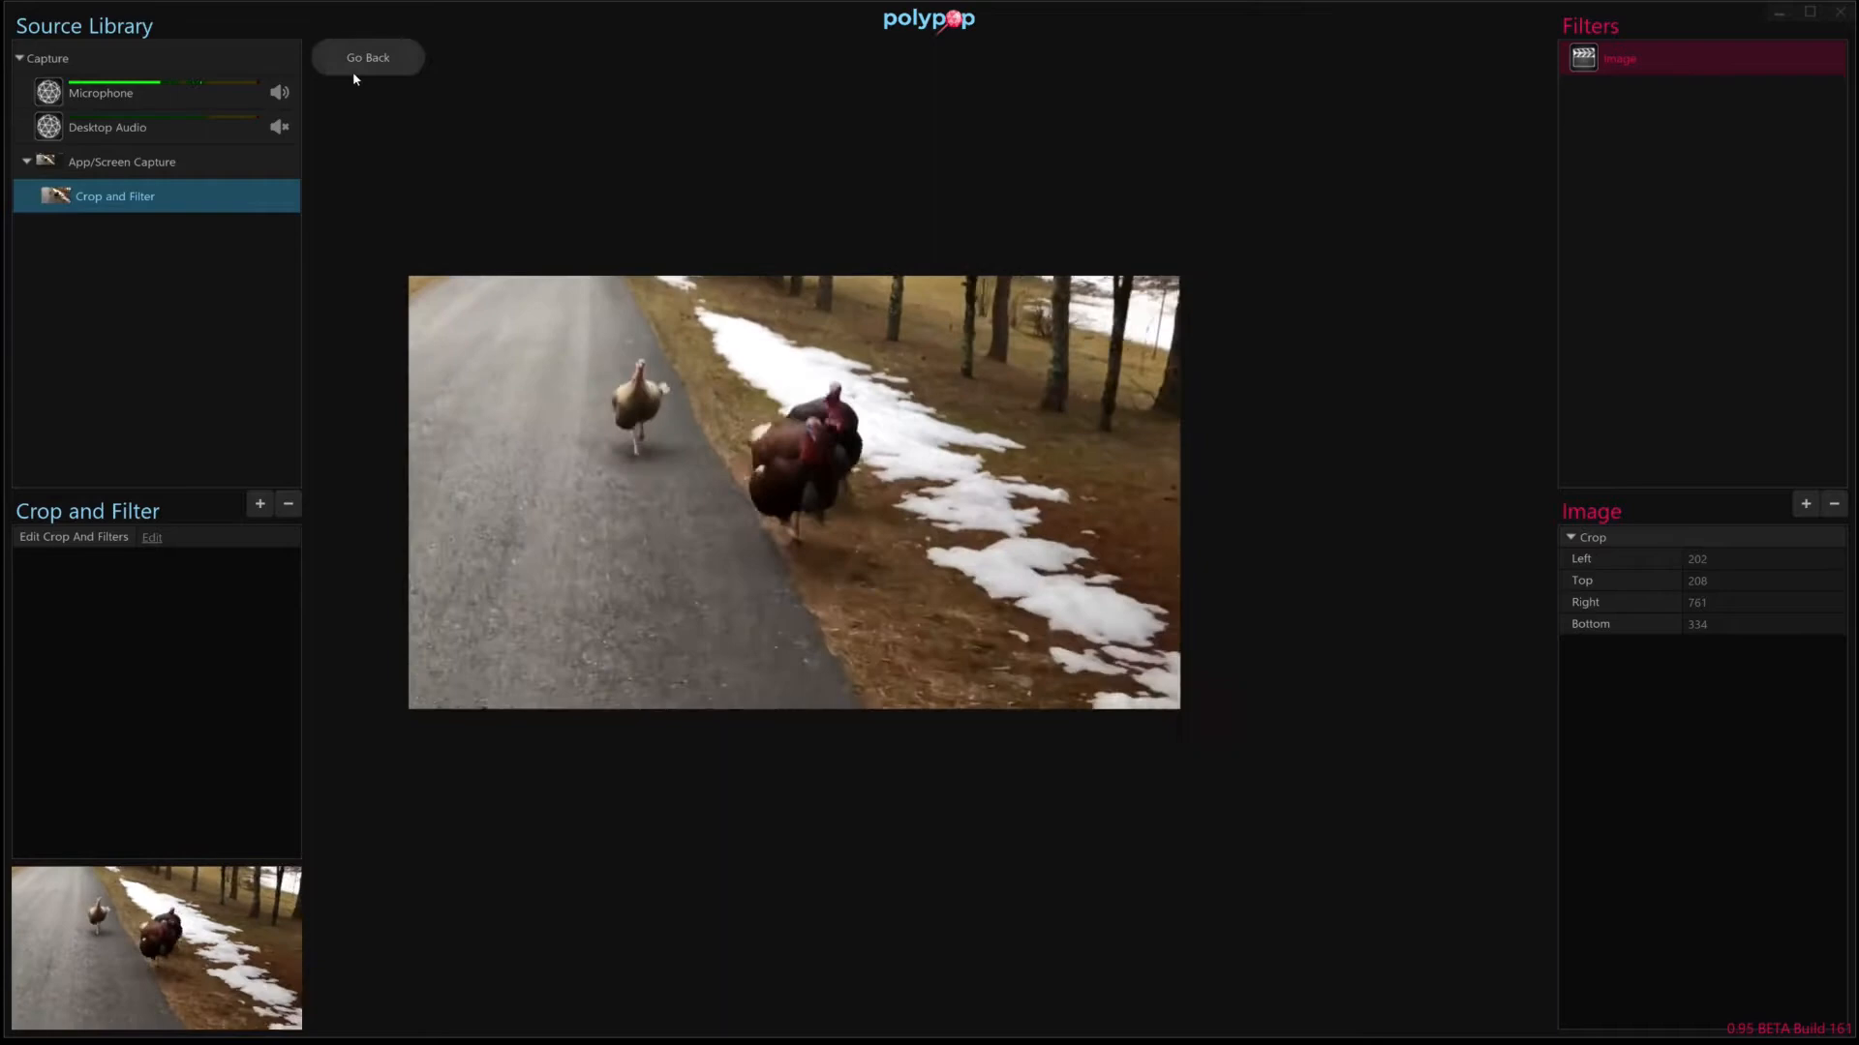
- Return to Scene 1 and request deletion of the App/Screen Capture 2D layer
left_click(367, 57)
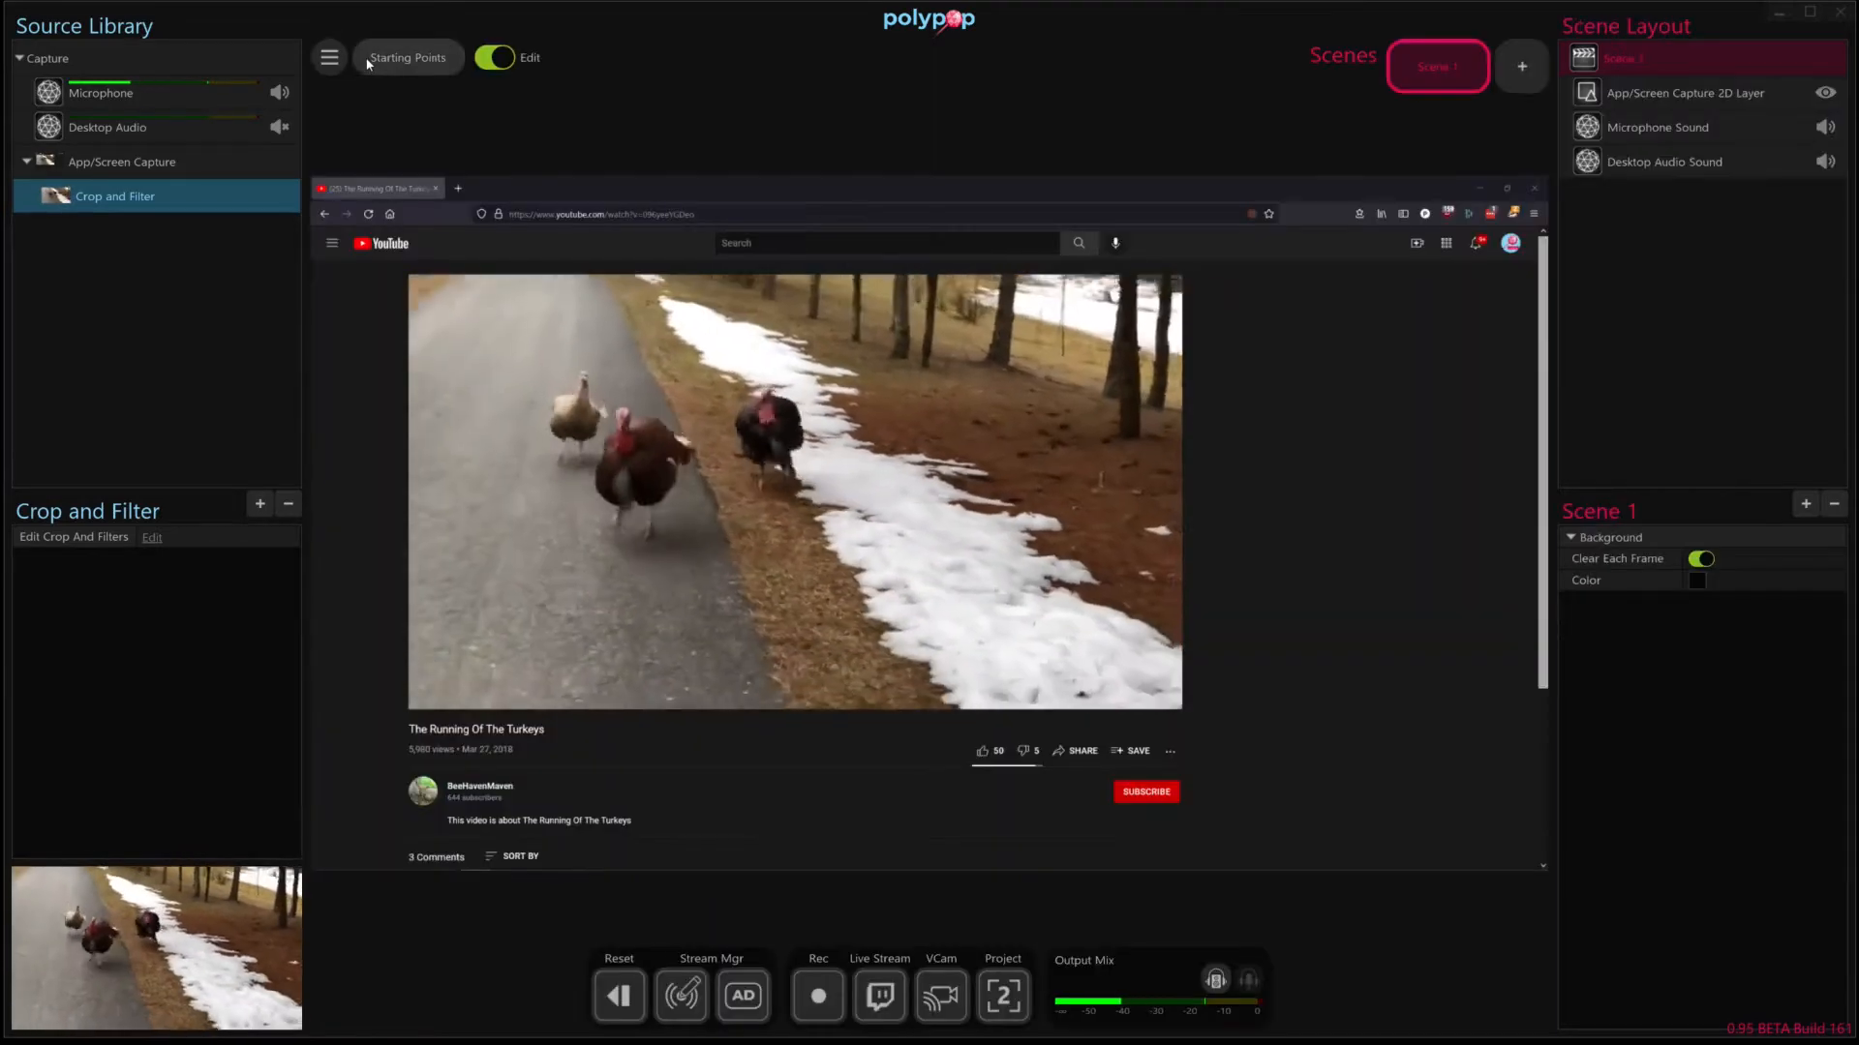
left_click(121, 162)
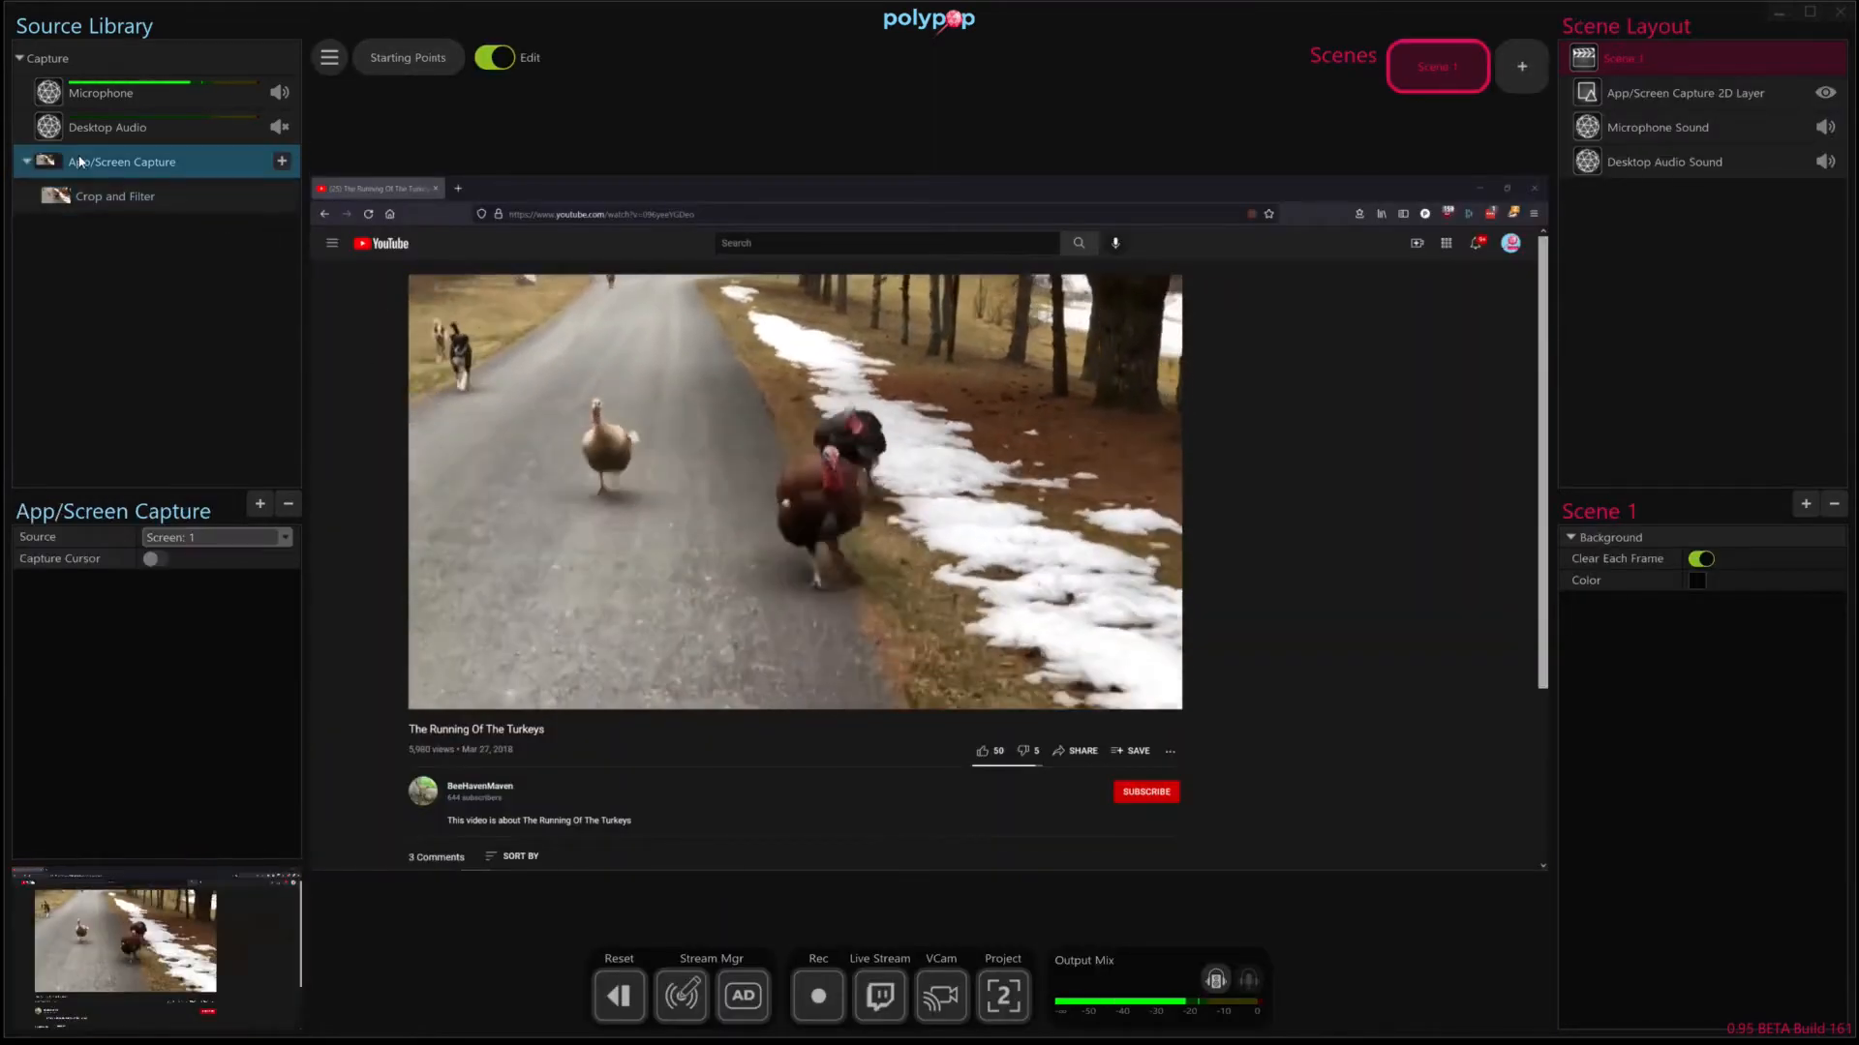
left_click(116, 195)
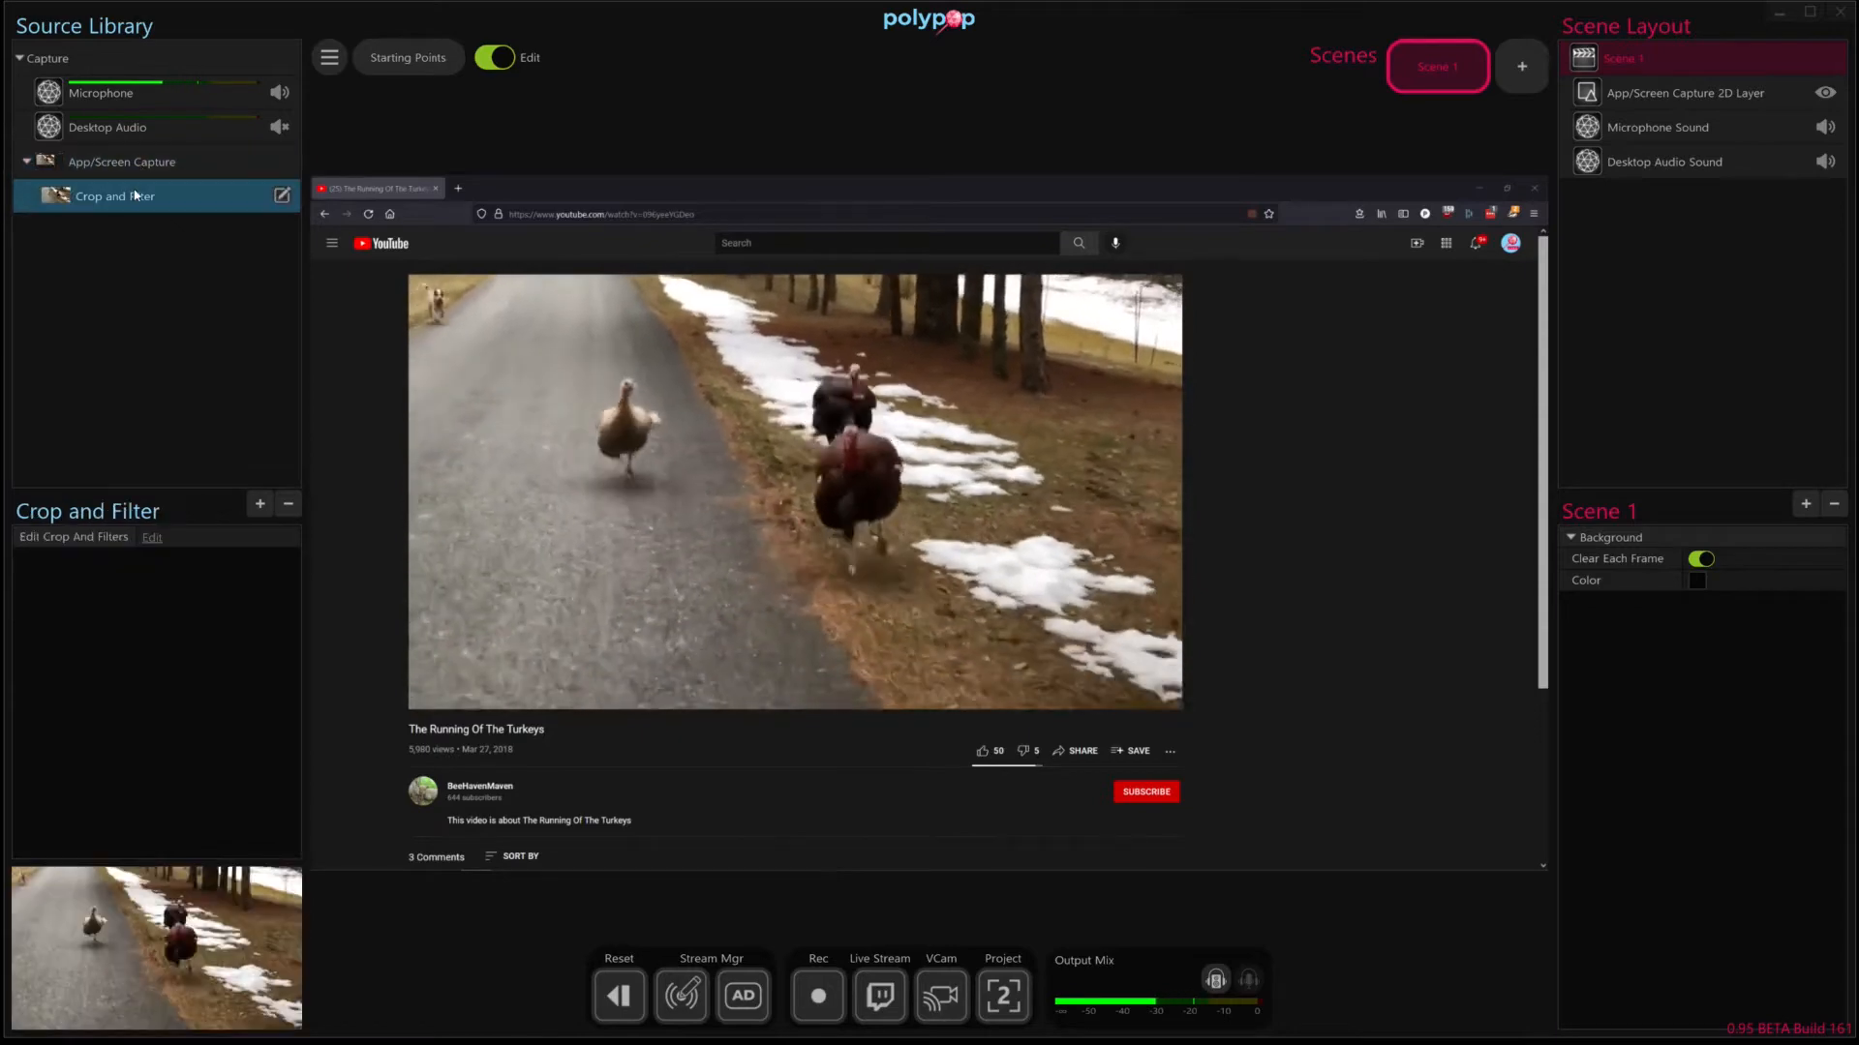
left_click(1682, 91)
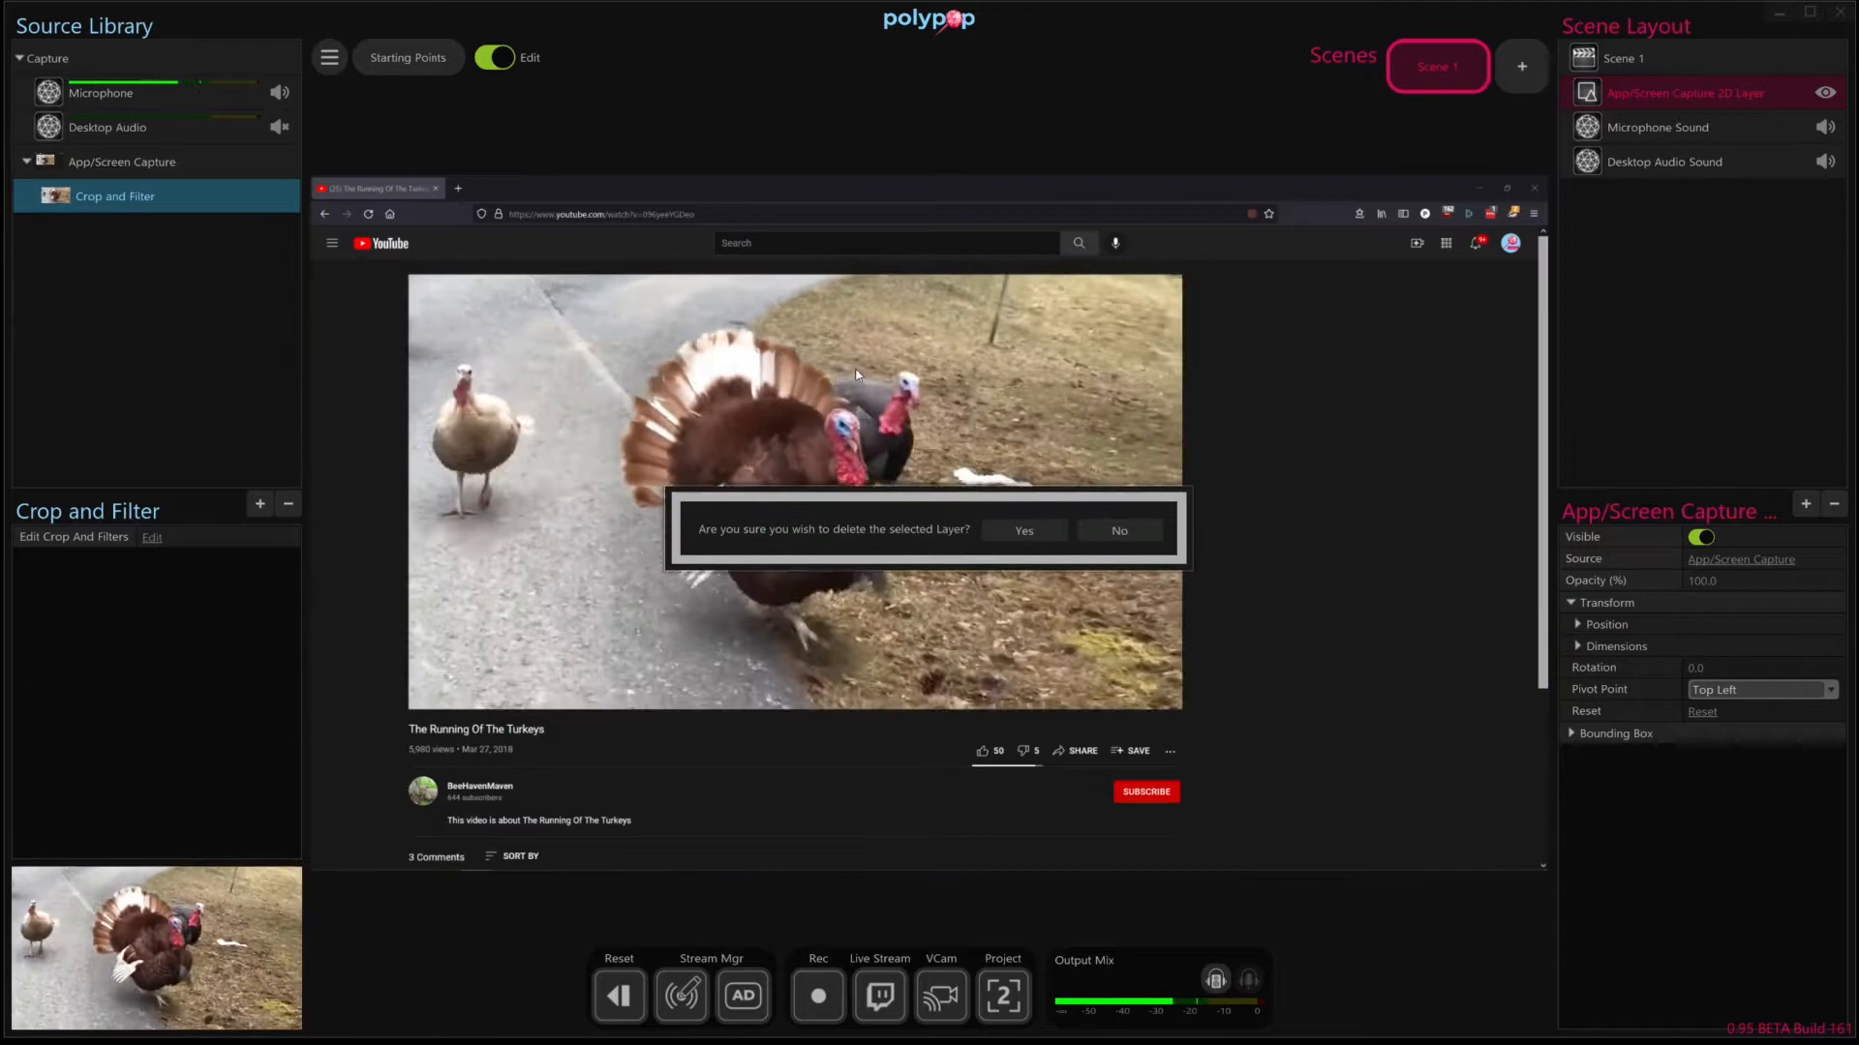
- Delete the uncropped layer and place the Crop and Filter source into Scene 1
left_click(1022, 529)
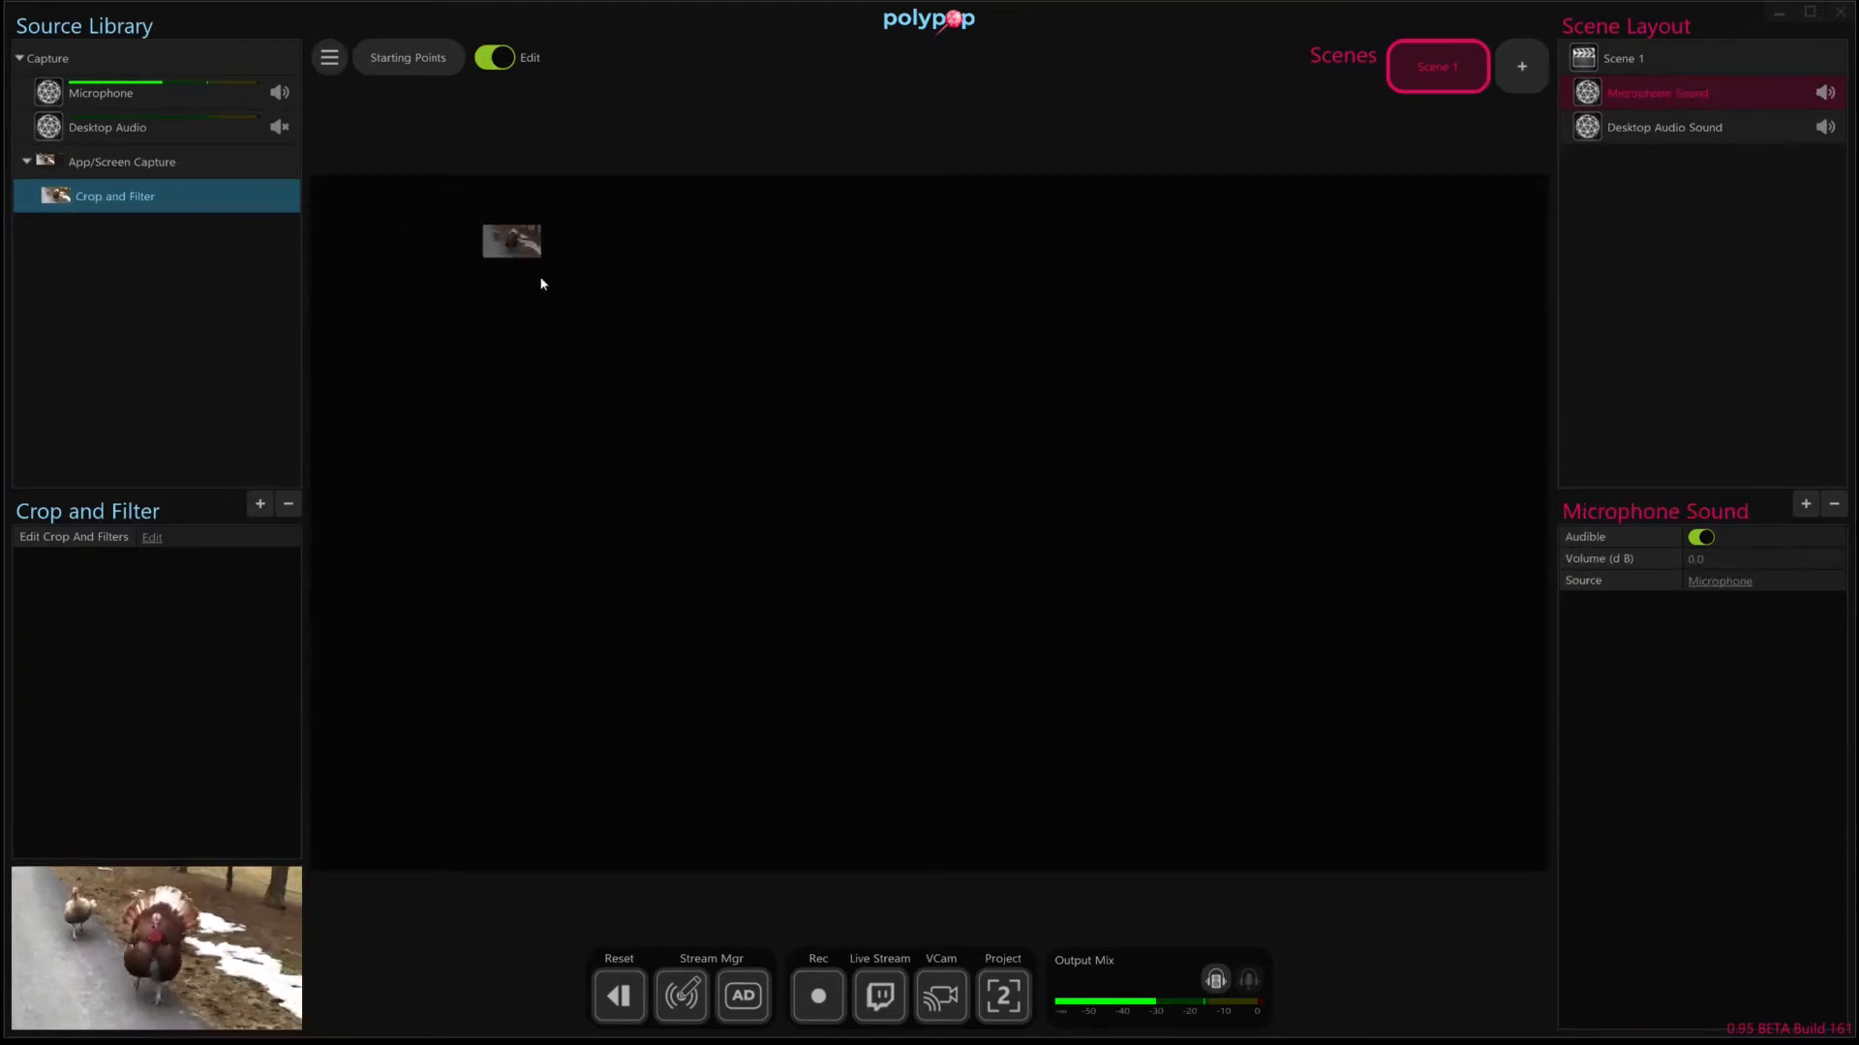
left_click(1625, 58)
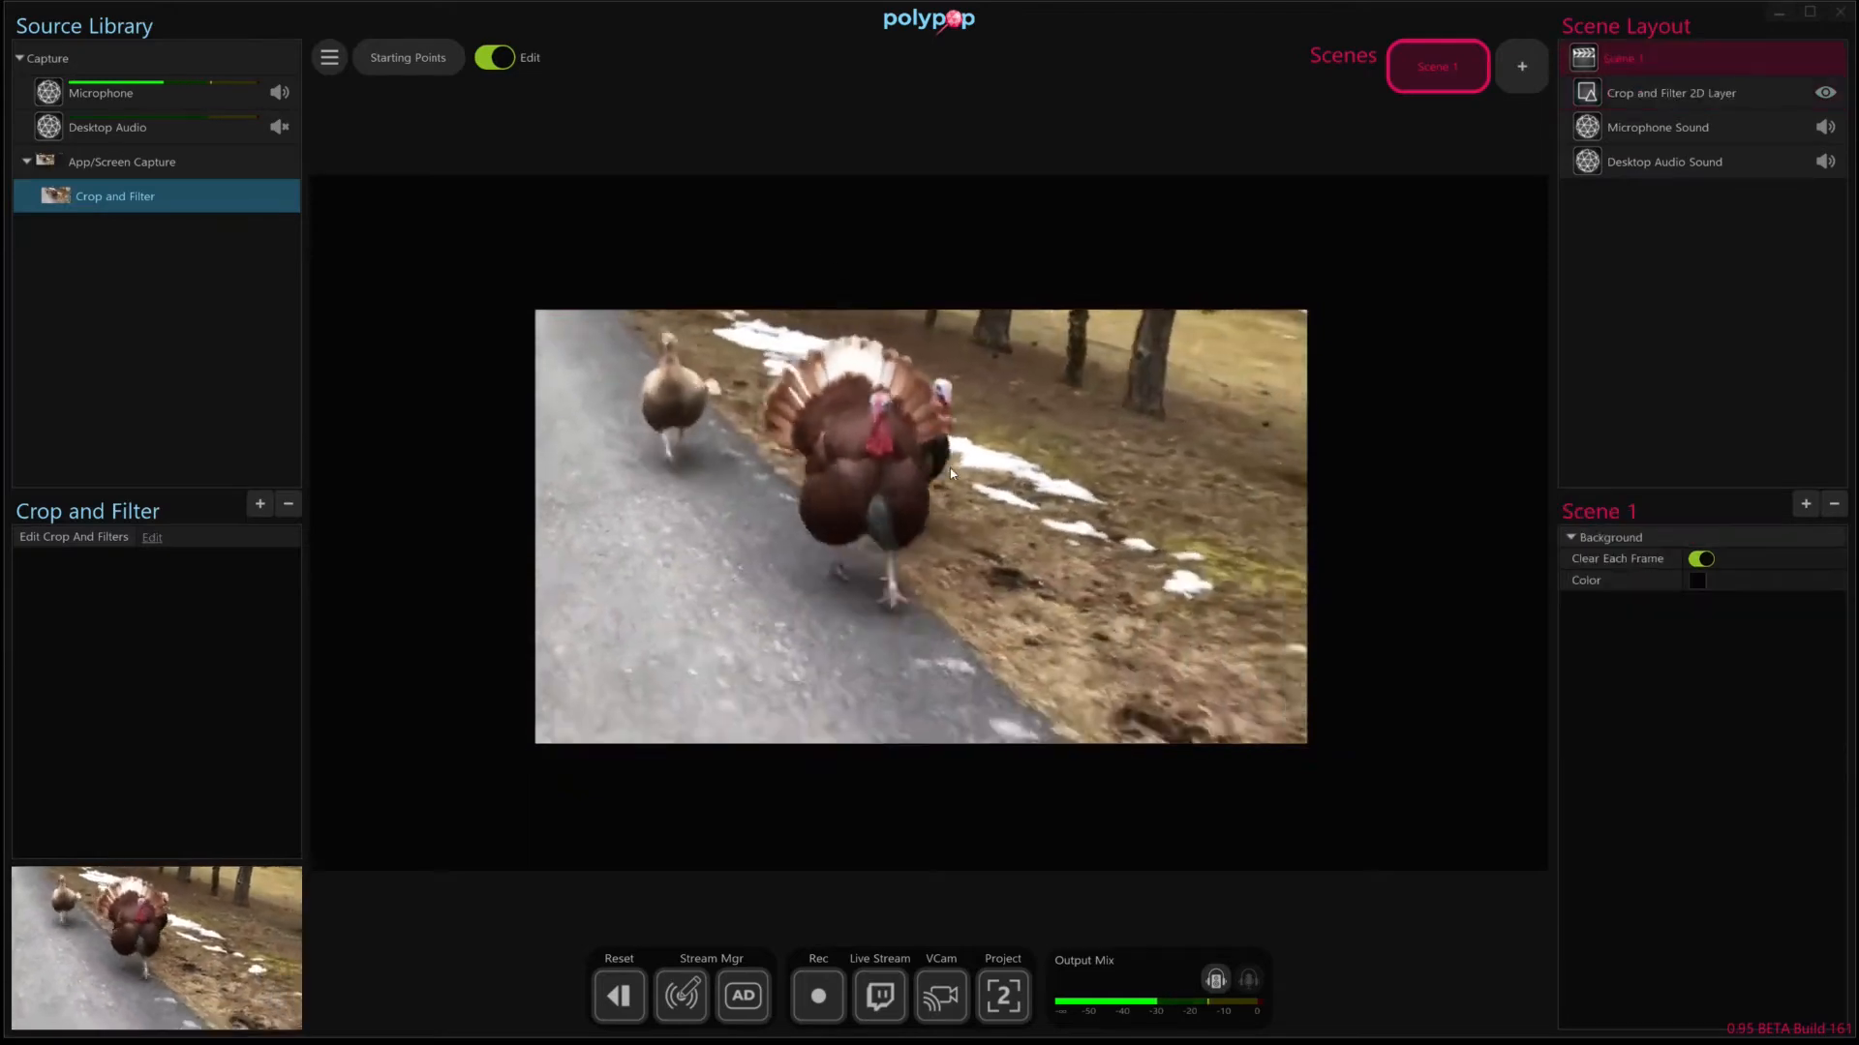
left_click(1672, 93)
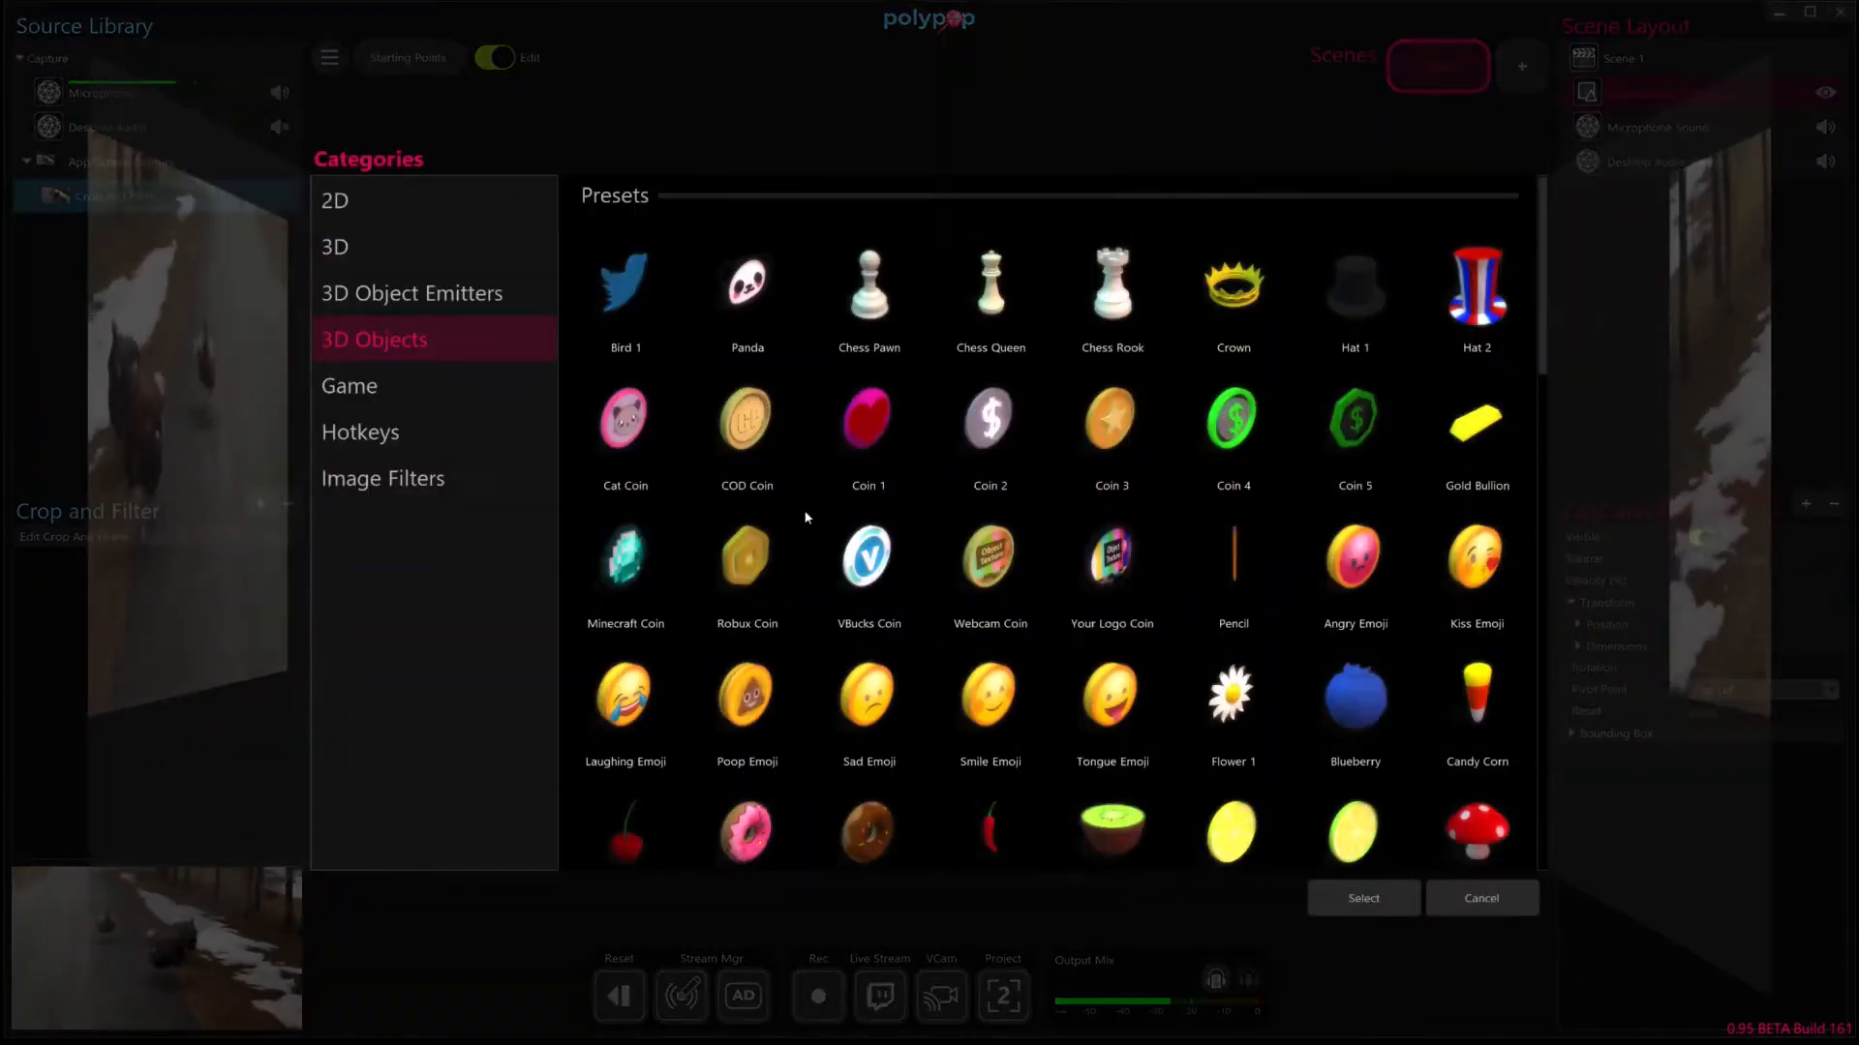
- Add the Screen 2 preset from 3D Objects as a 3D Screen Layer
scroll("down", 3)
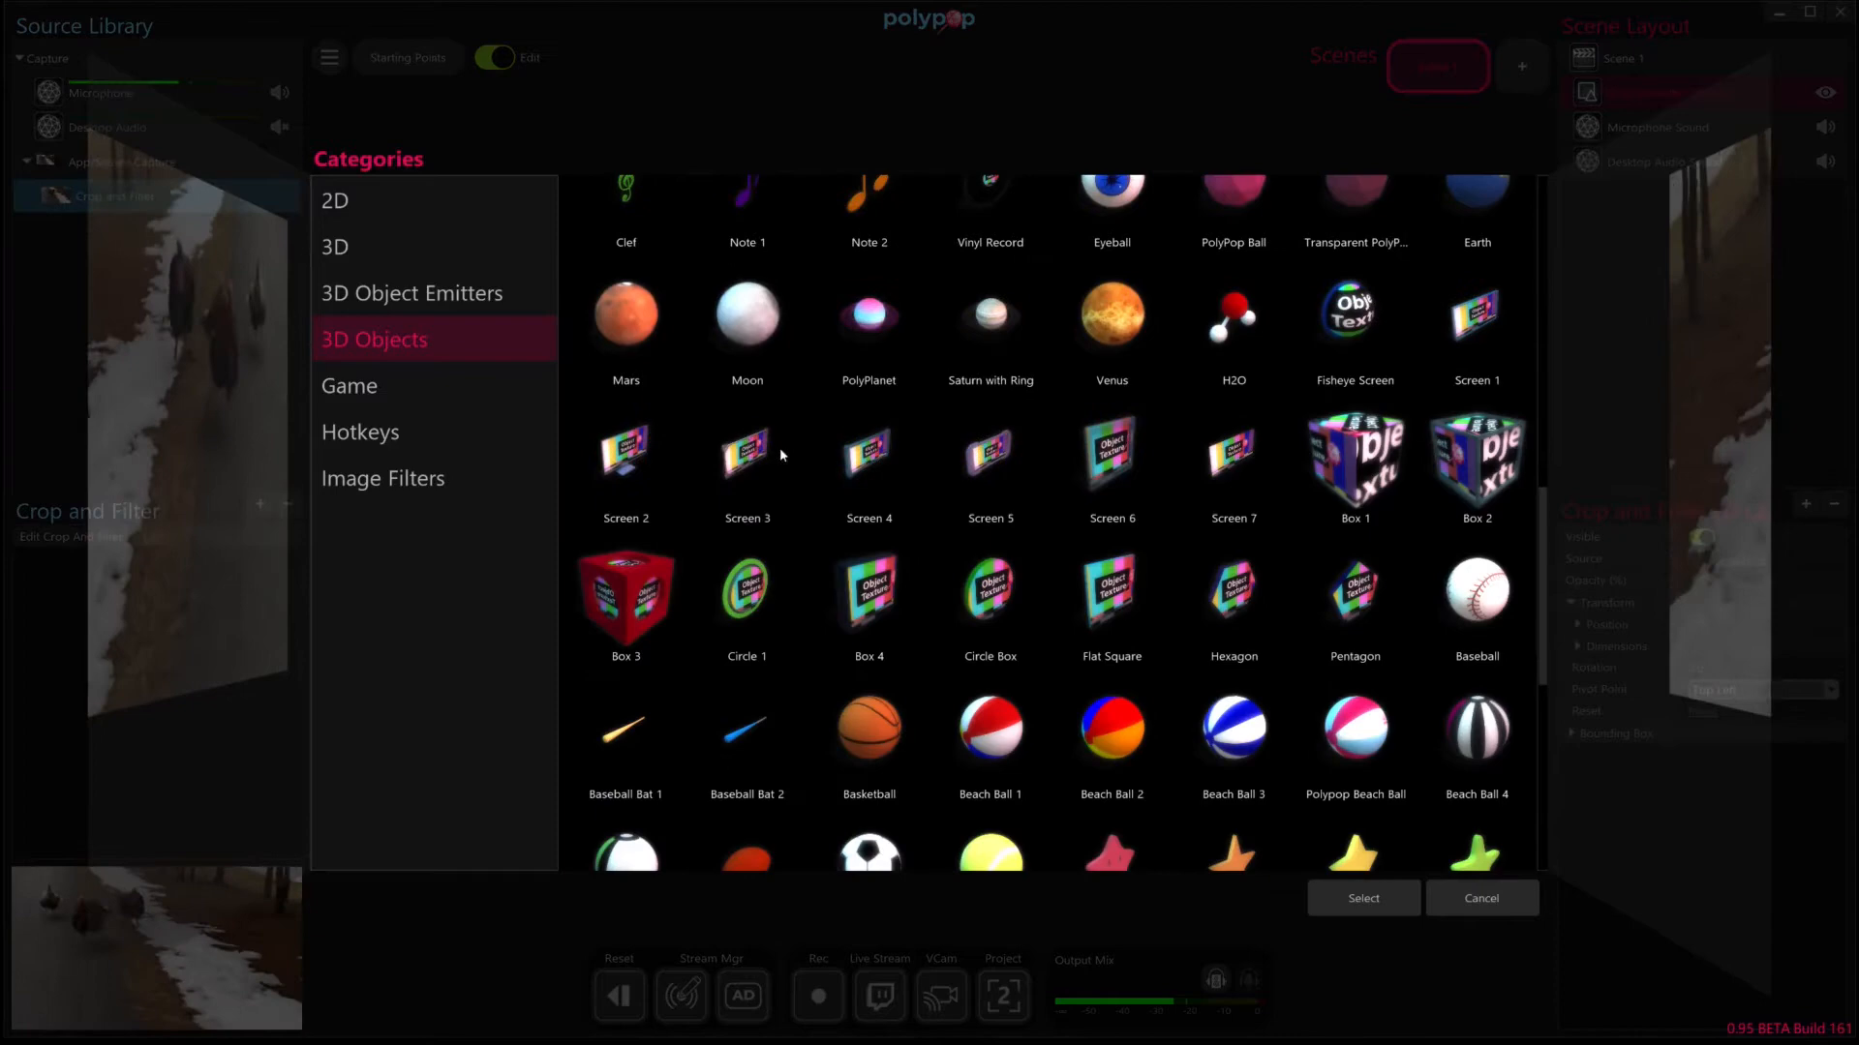
left_click(1361, 897)
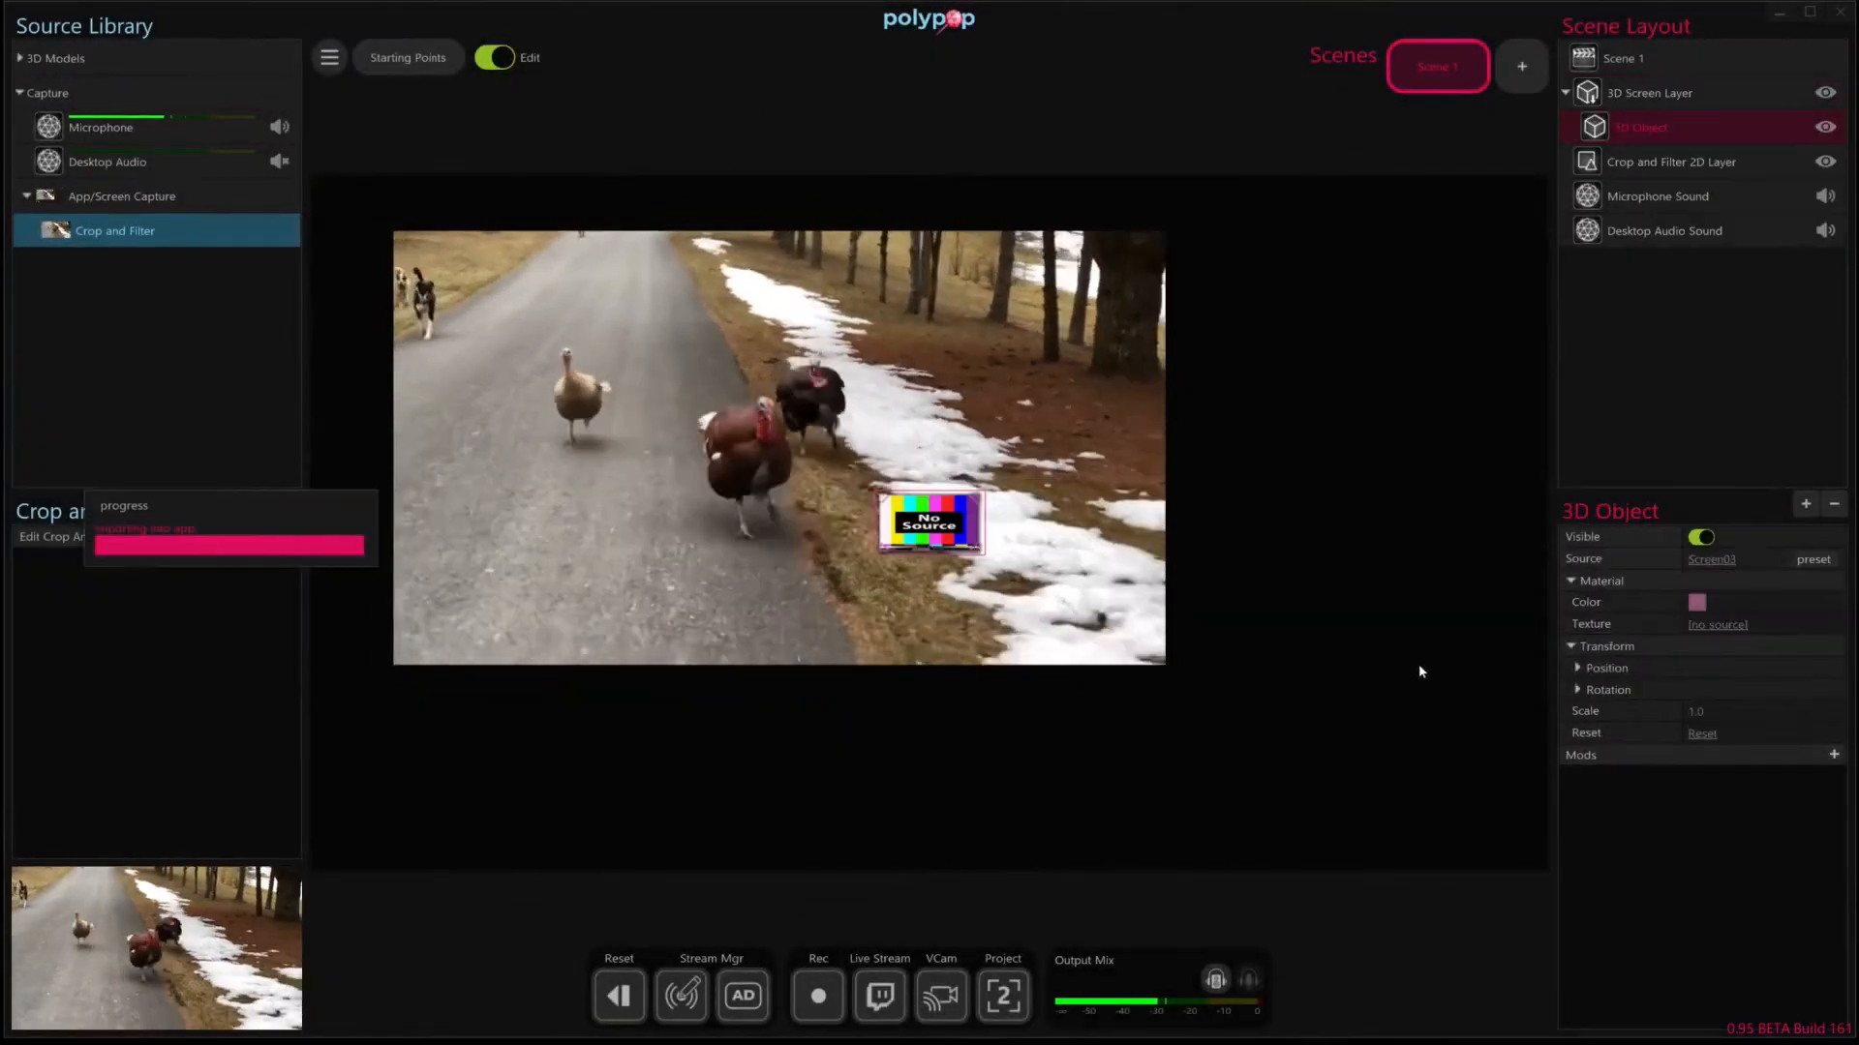